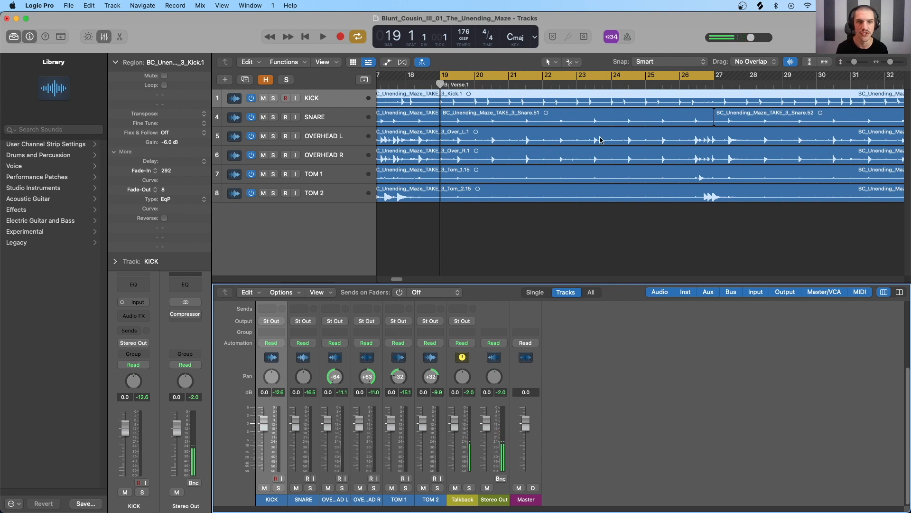
mouse_move(334, 108)
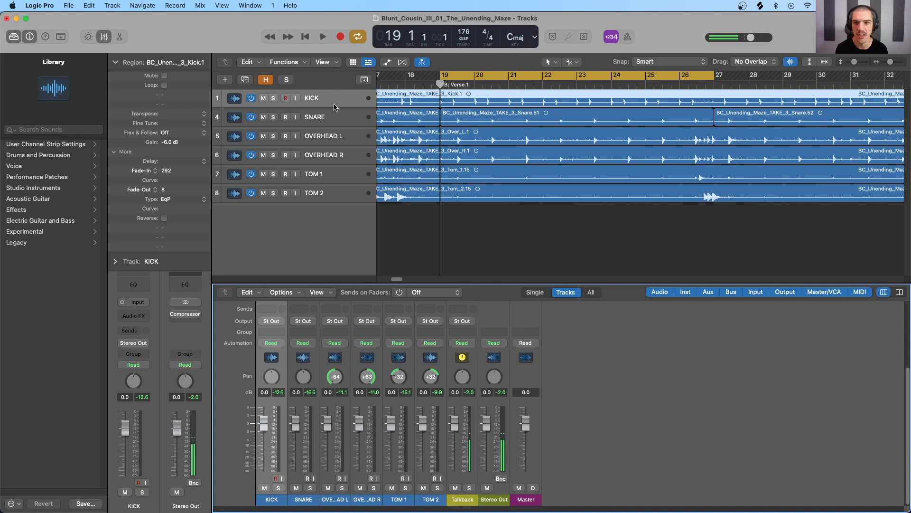
mouse_move(331, 180)
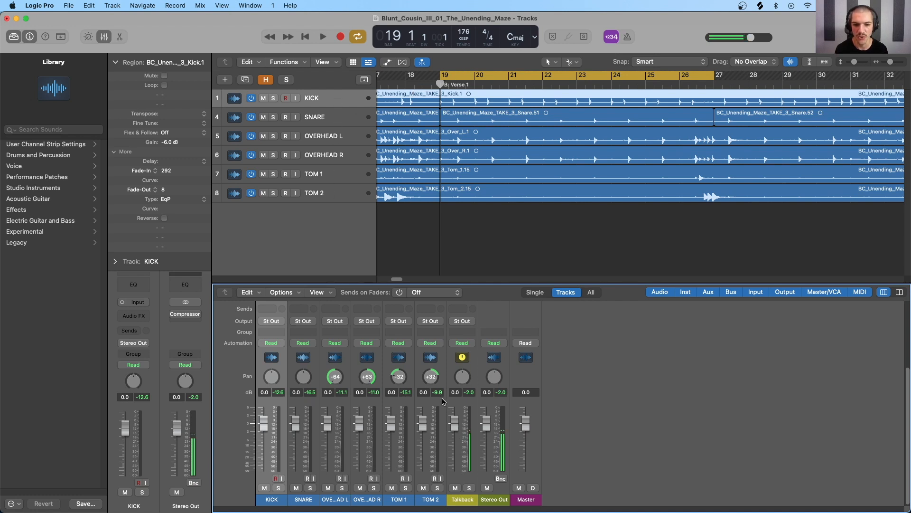
mouse_move(455, 273)
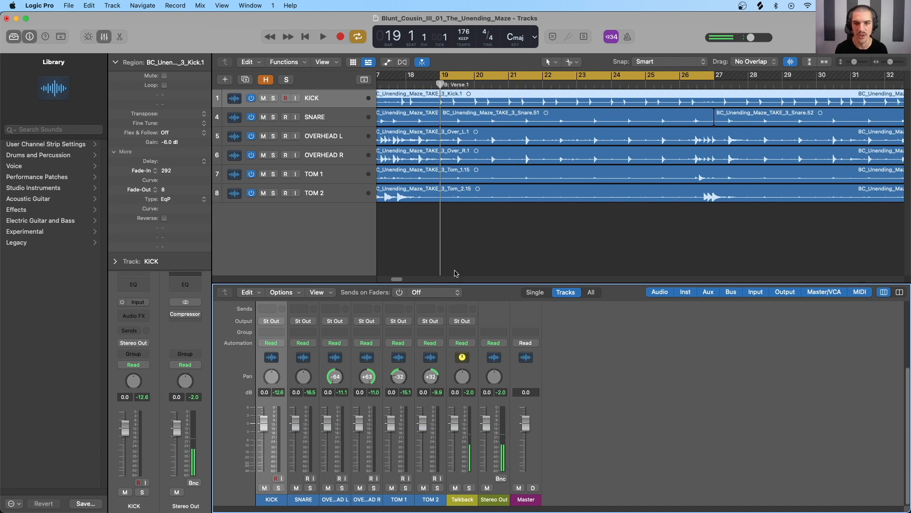
mouse_move(464, 336)
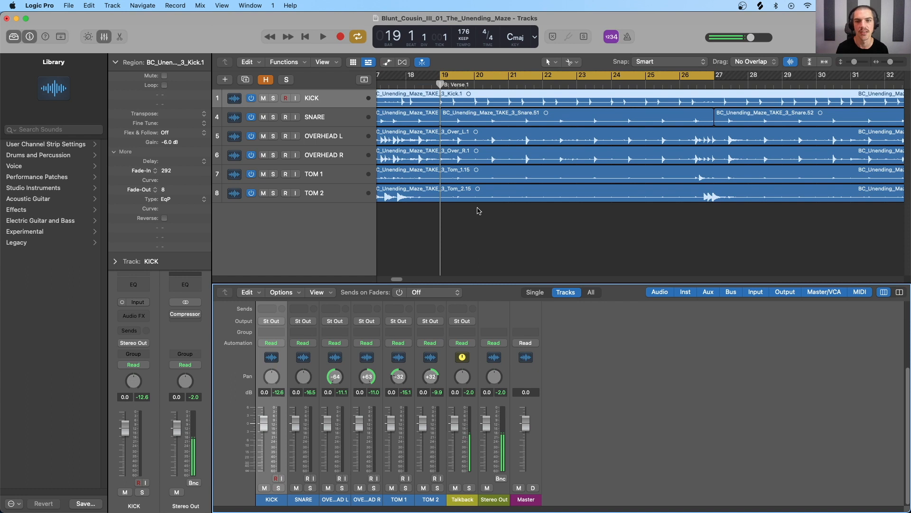
mouse_move(475, 223)
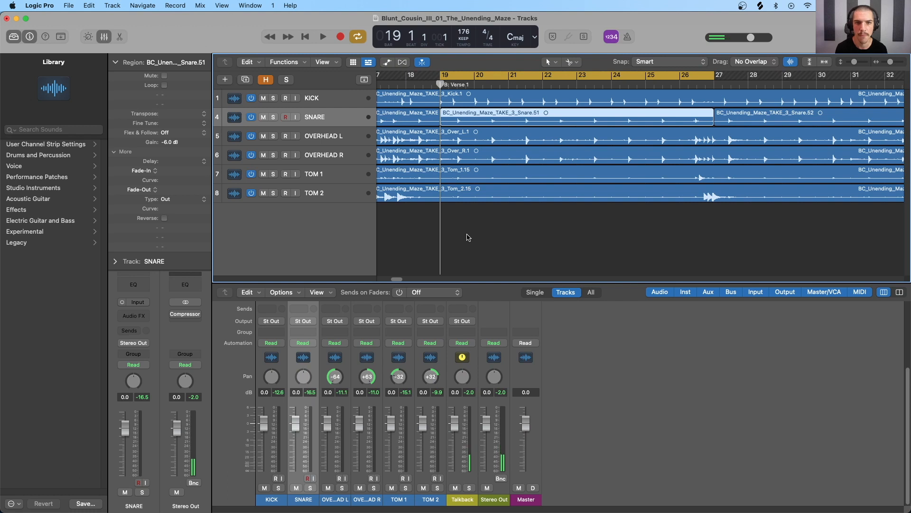
- Select the Snare.51 region, audition the drums, then solo the SNARE track
left_click(323, 36)
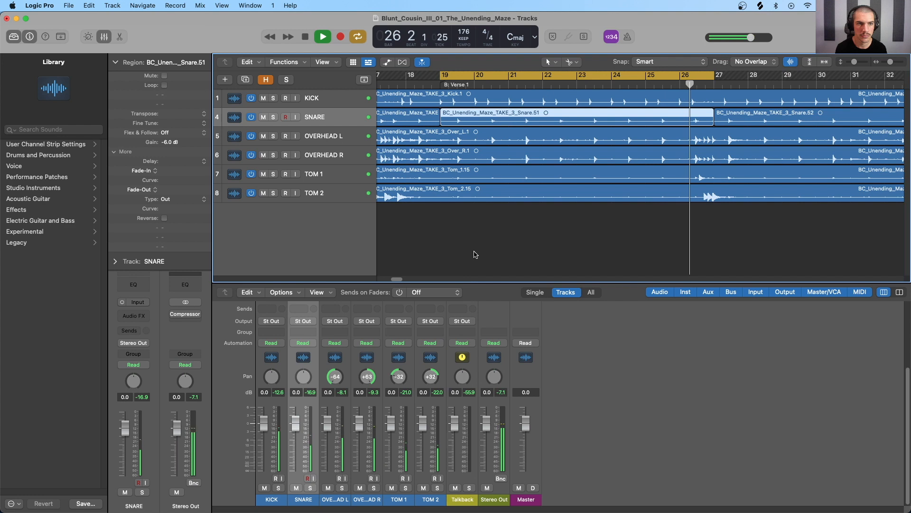
left_click(322, 36)
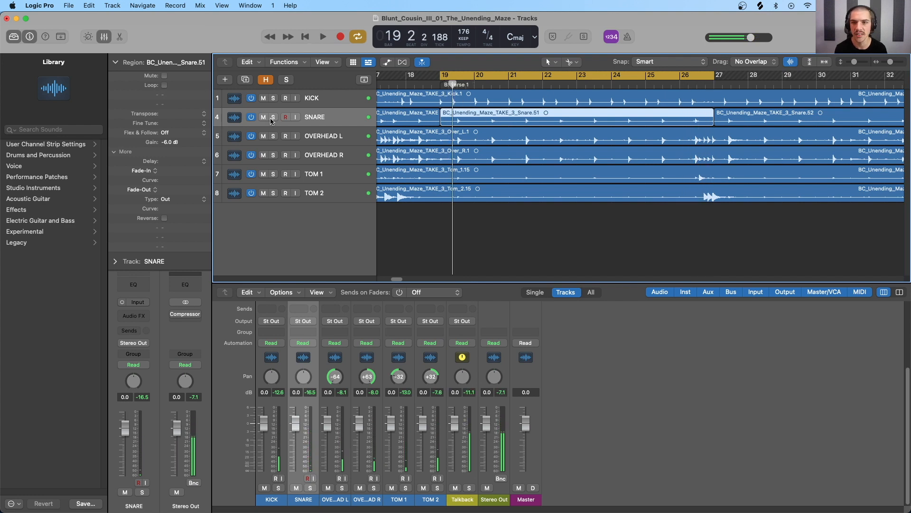
left_click(286, 80)
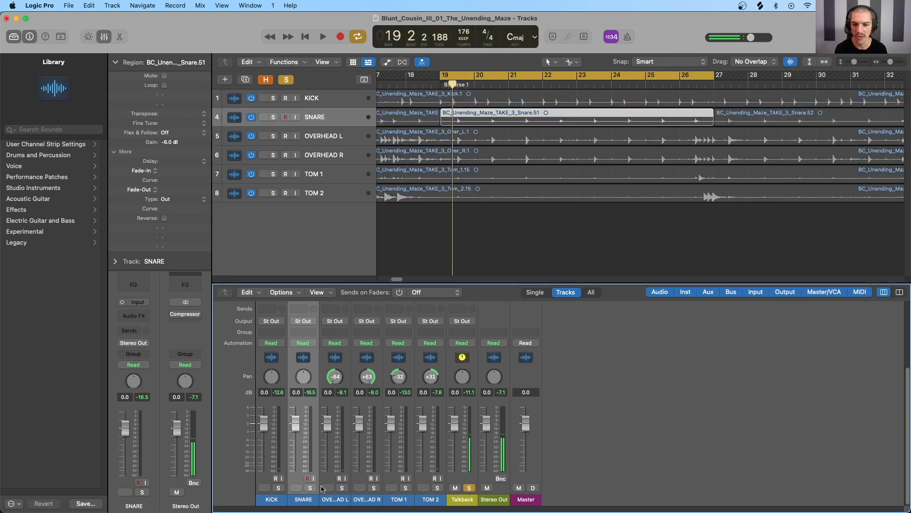
- Raise the mixer divider to show Audio FX slots and zoom onto the soloed snare hits
left_click(273, 117)
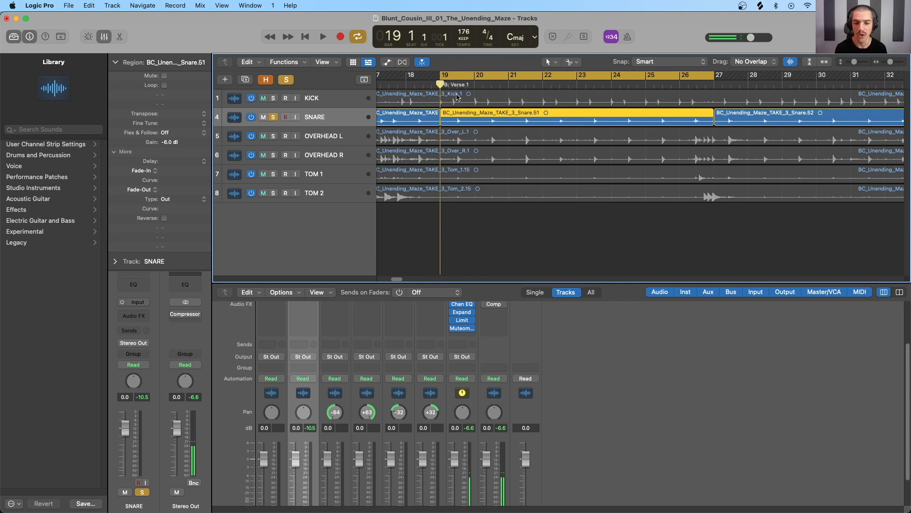
left_click(322, 36)
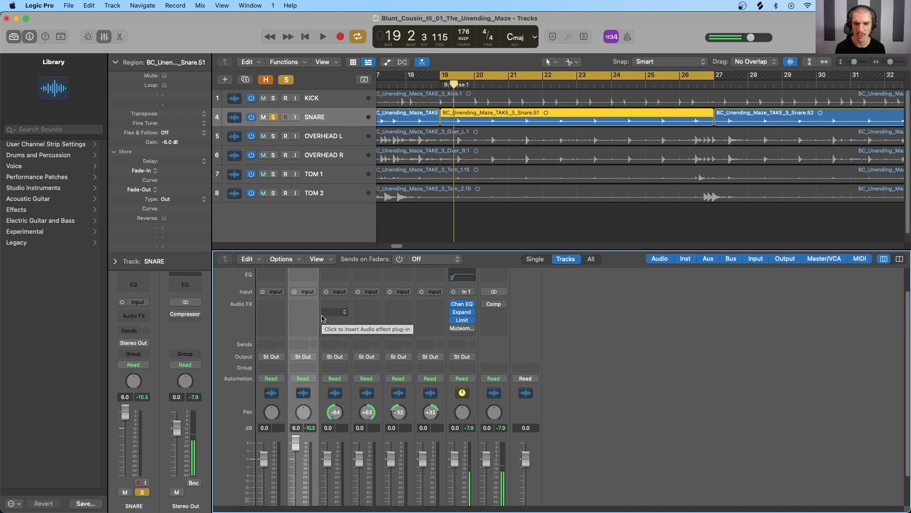
mouse_move(302, 304)
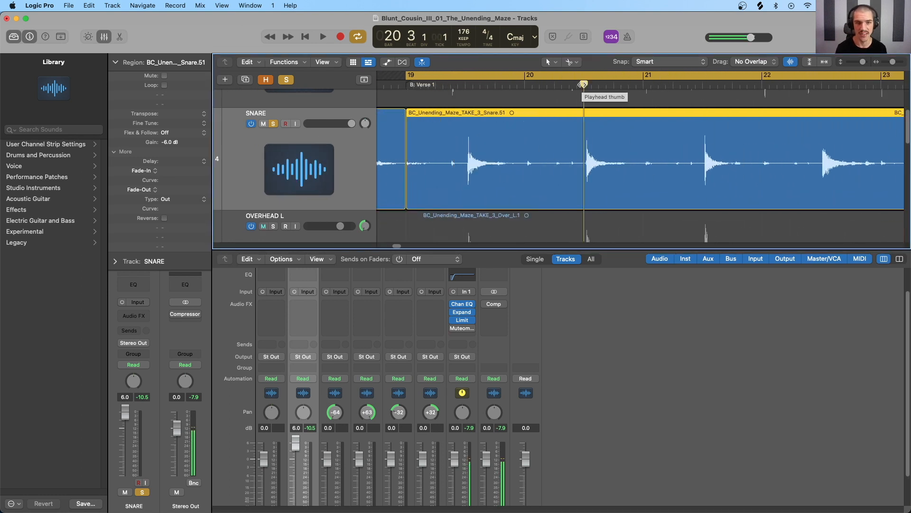
- Insert a Compressor from Dynamics into the SNARE channel's Audio FX slot and bring its window into view
left_click(272, 226)
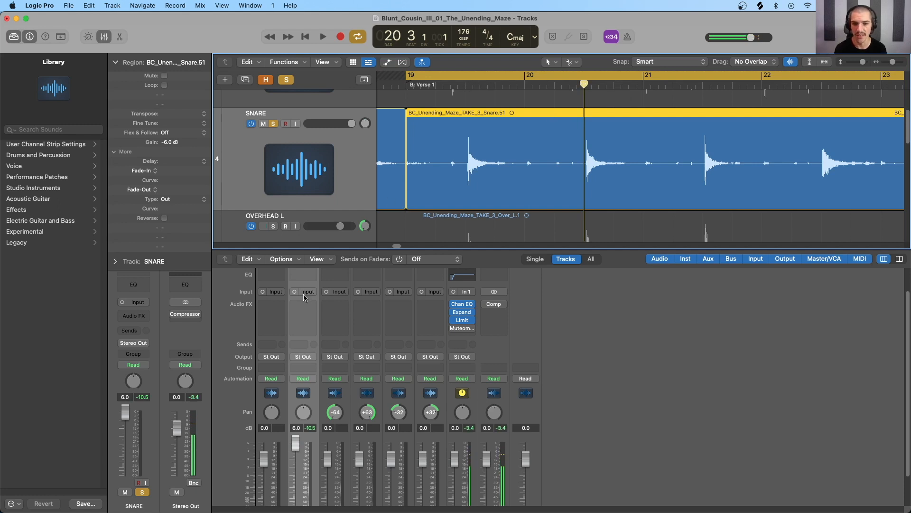
left_click(303, 291)
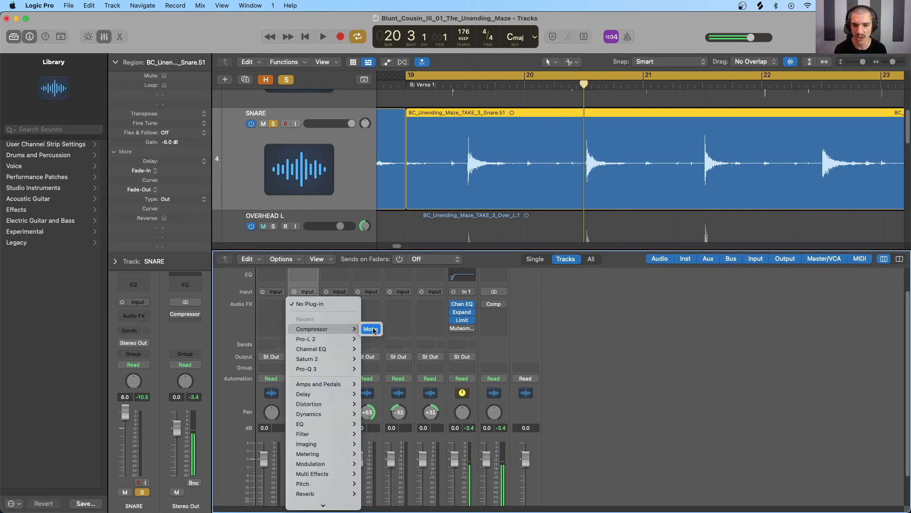
left_click(311, 329)
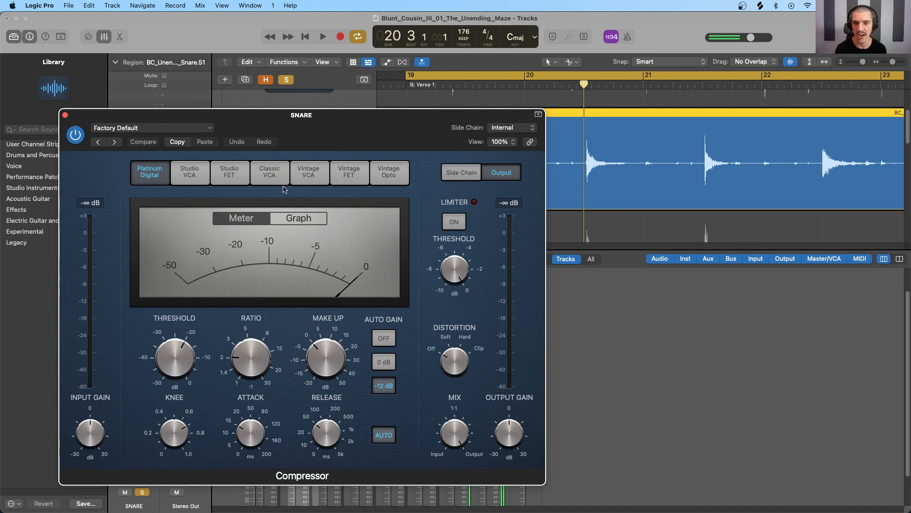
left_click_drag(301, 115, 301, 96)
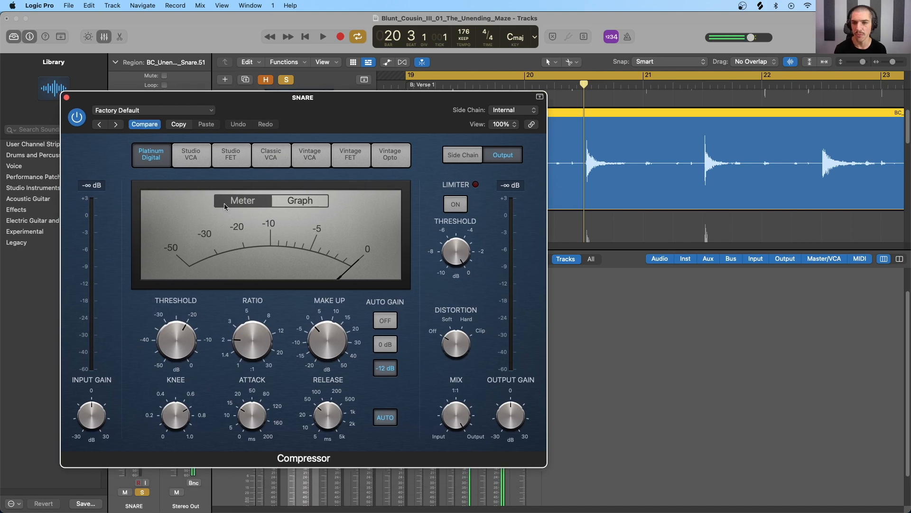
mouse_move(285, 239)
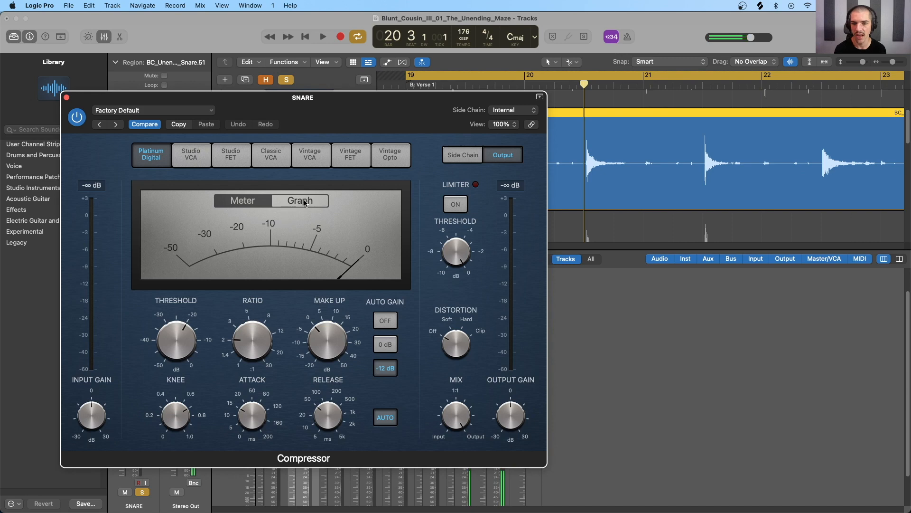
- Show the compressor's Graph transfer curve, then its level meter while the snare plays
left_click(299, 200)
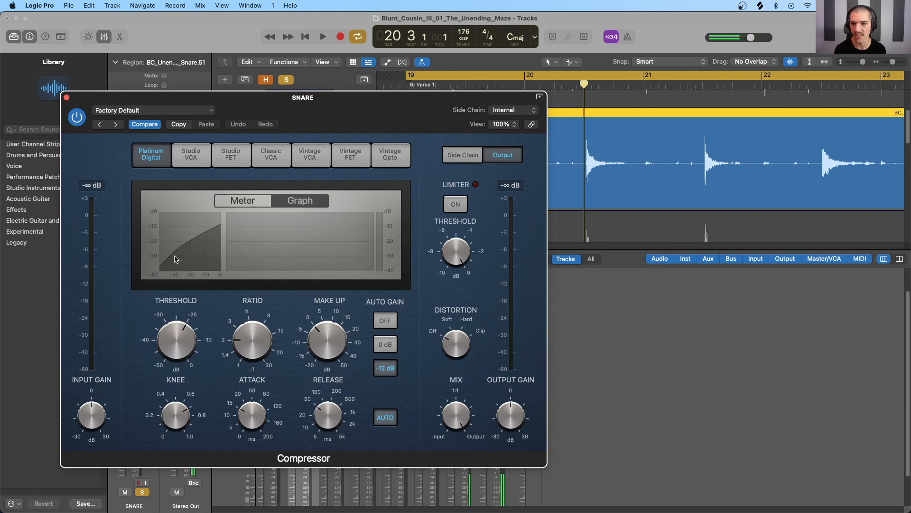
mouse_move(306, 224)
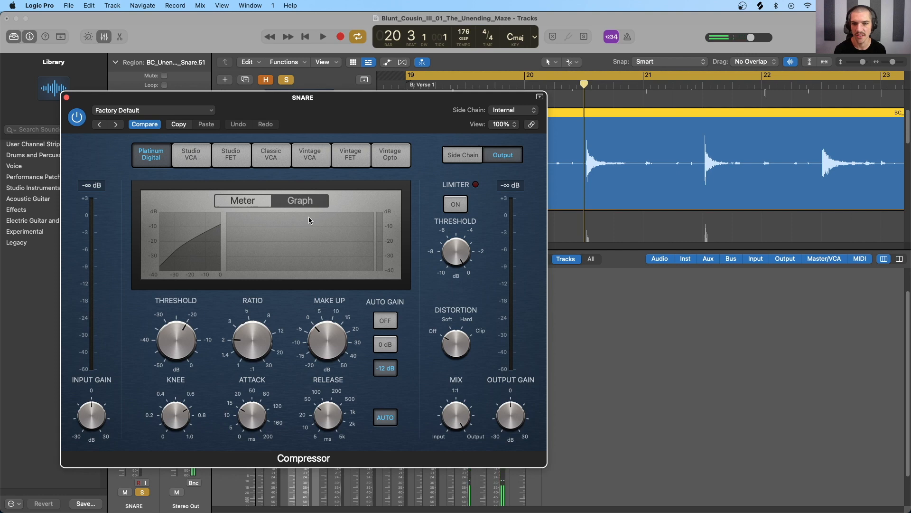
mouse_move(398, 341)
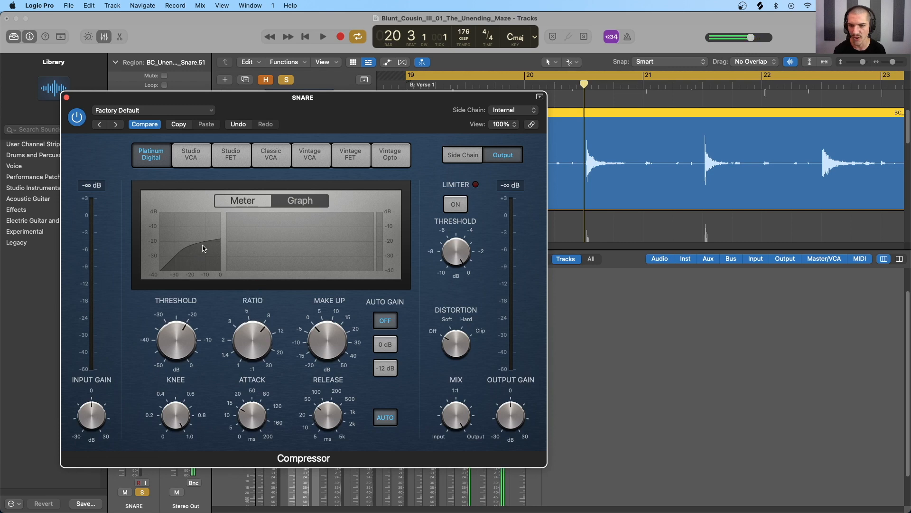
mouse_move(187, 249)
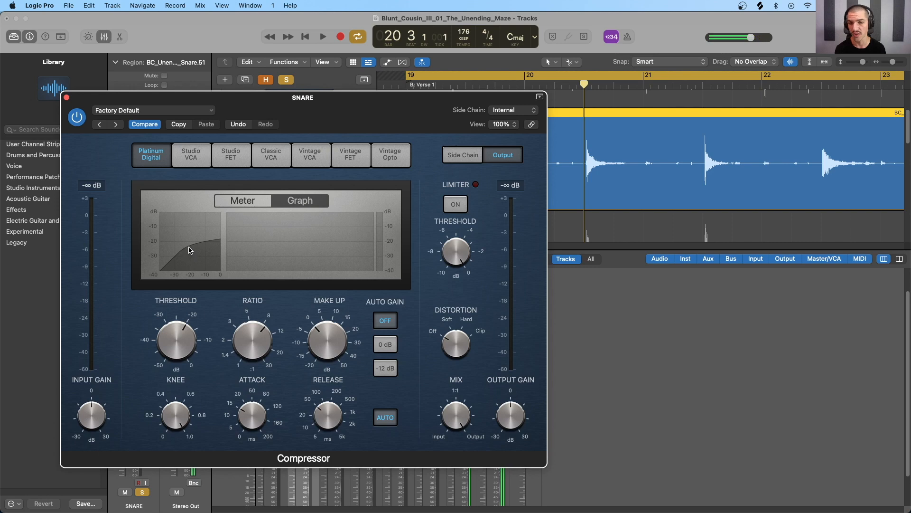
mouse_move(207, 245)
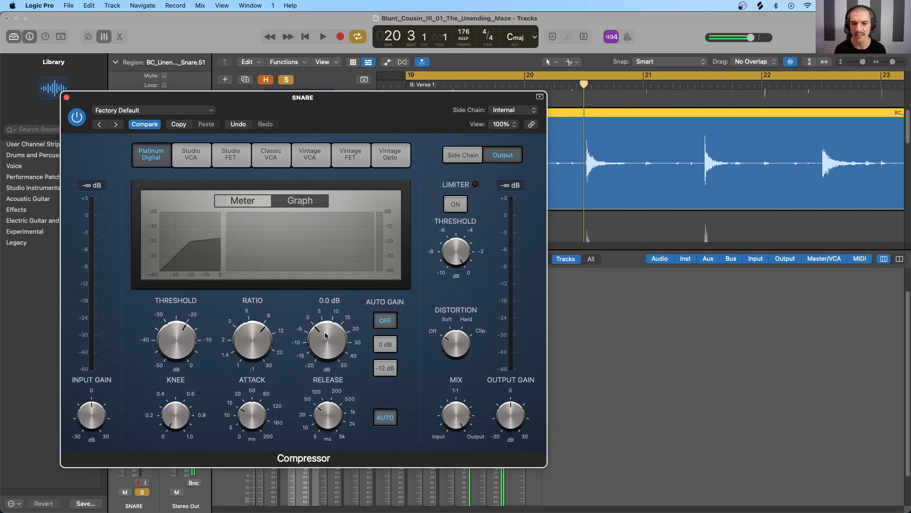
left_click(322, 37)
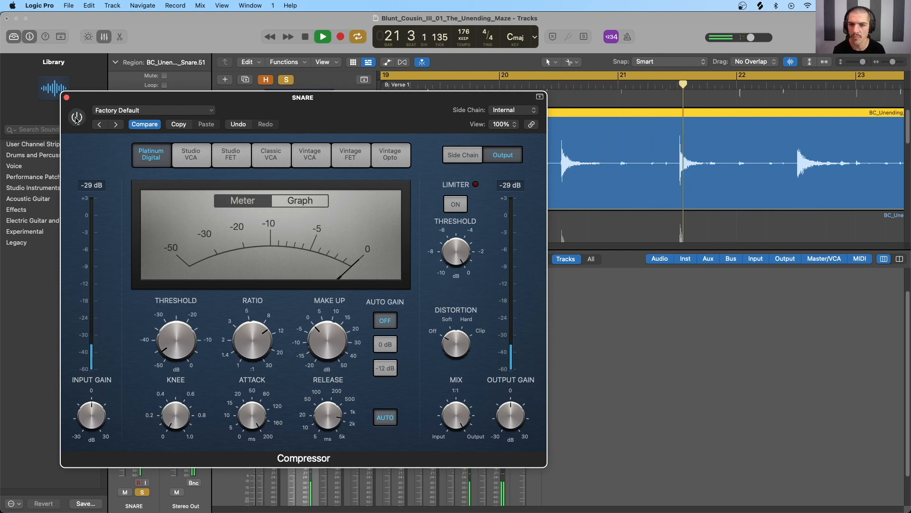
- Bypass and re-enable the compressor to compare the snare sound during playback
left_click(76, 117)
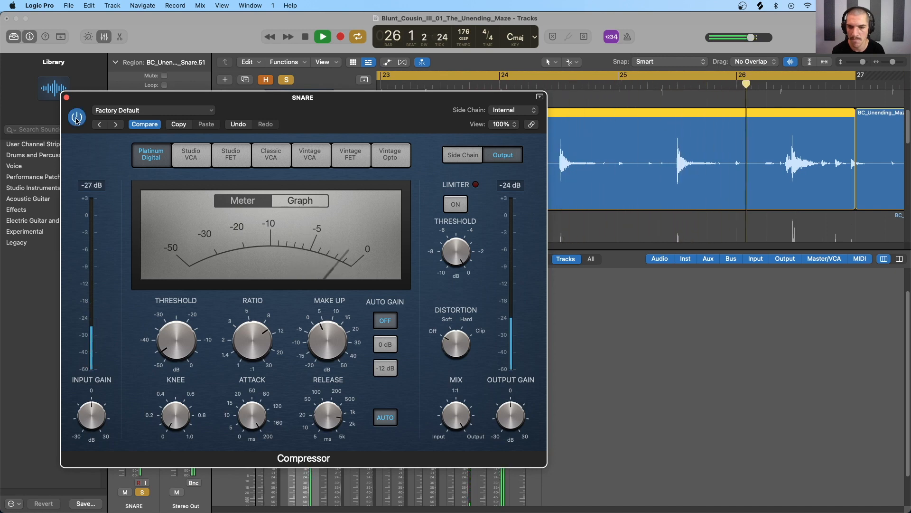
- Push the Ratio near 20:1 with more Make Up gain and audition the snare from bar 23
left_click(76, 116)
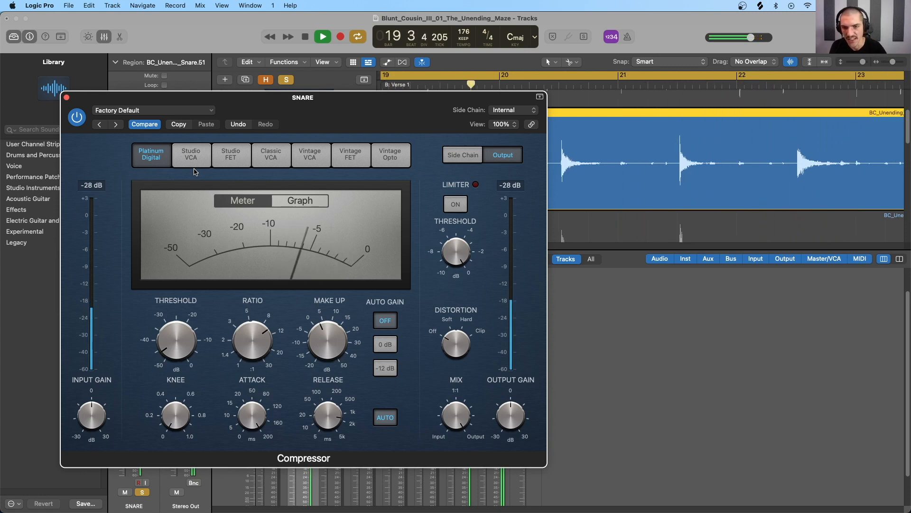
left_click(298, 200)
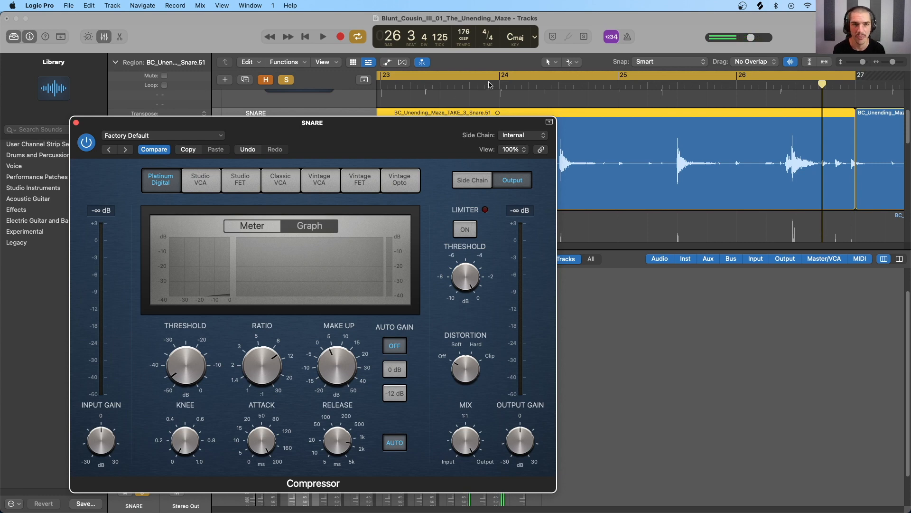
left_click(322, 36)
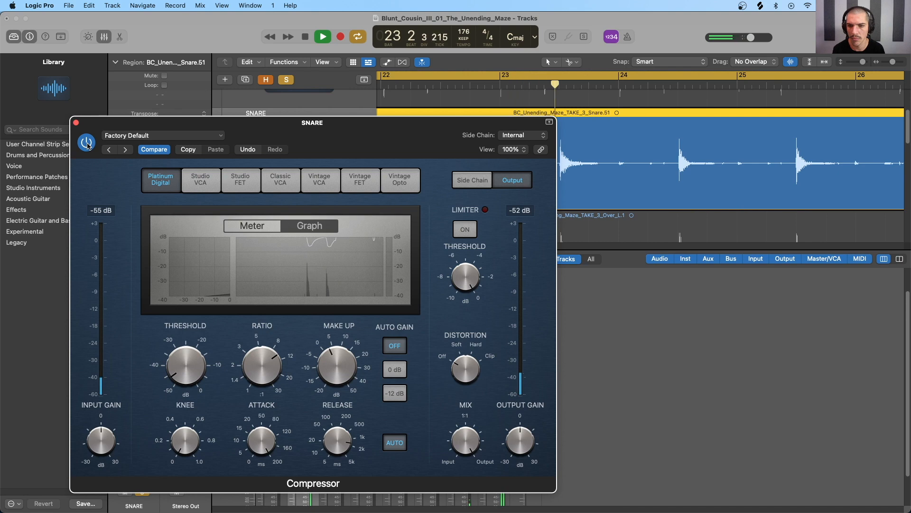
left_click(305, 36)
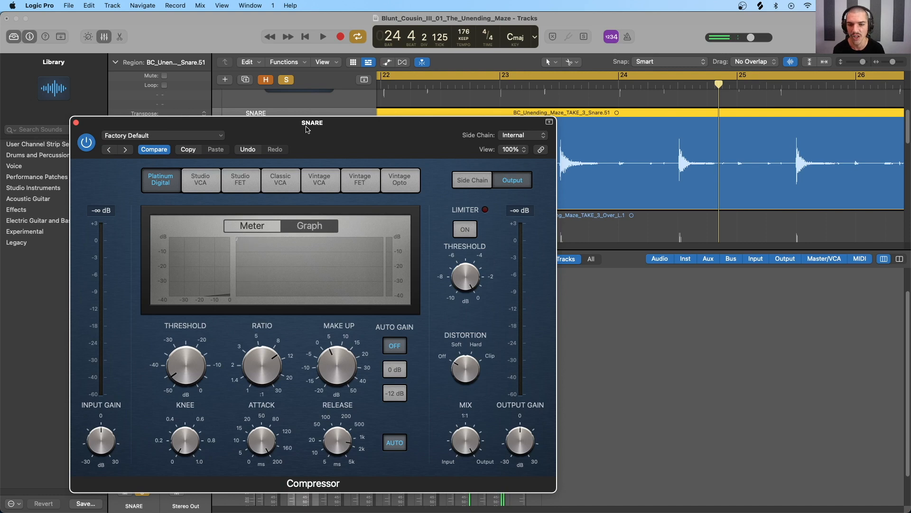
mouse_move(156, 129)
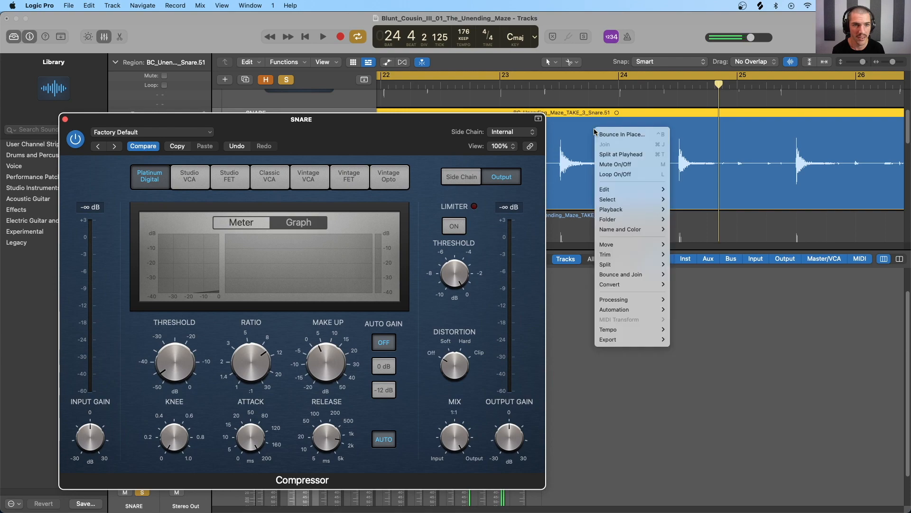
- Bounce the compressed snare in place to a new track, Source Leave, audio tail included, Normalize off
left_click(620, 134)
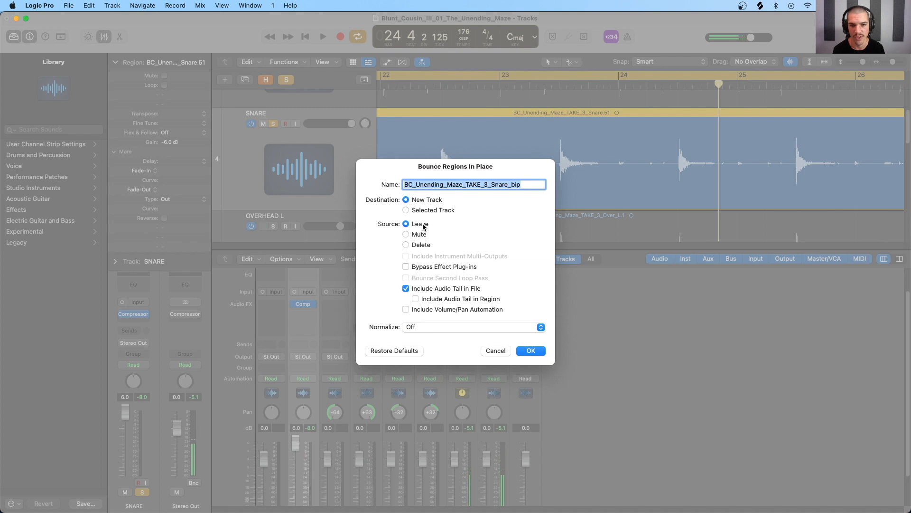
mouse_move(440, 275)
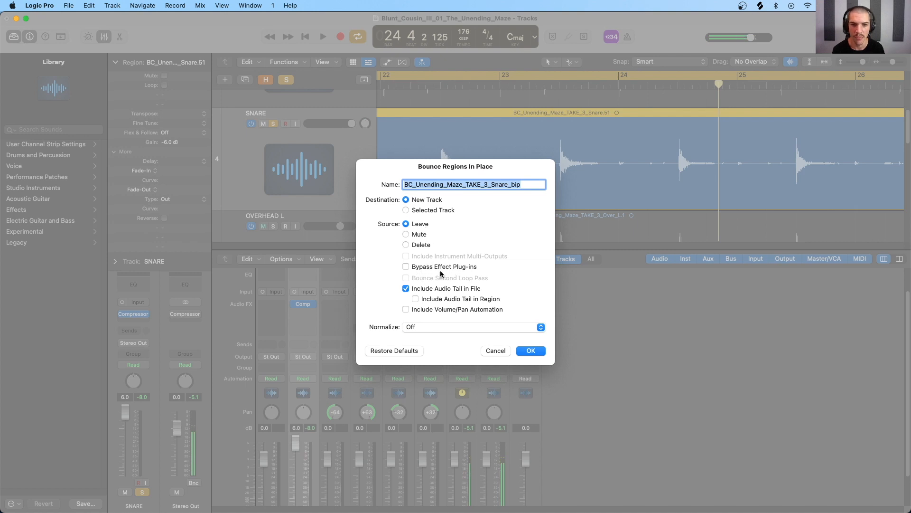
mouse_move(450, 269)
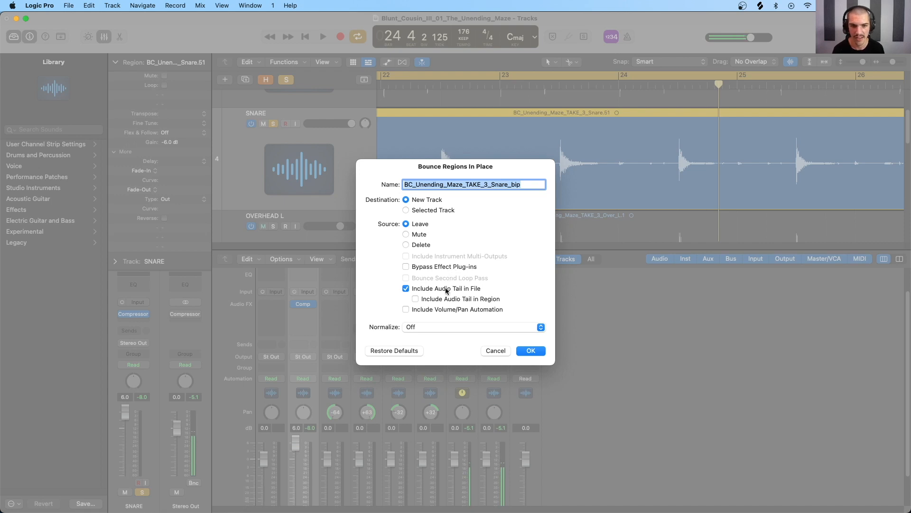
mouse_move(504, 346)
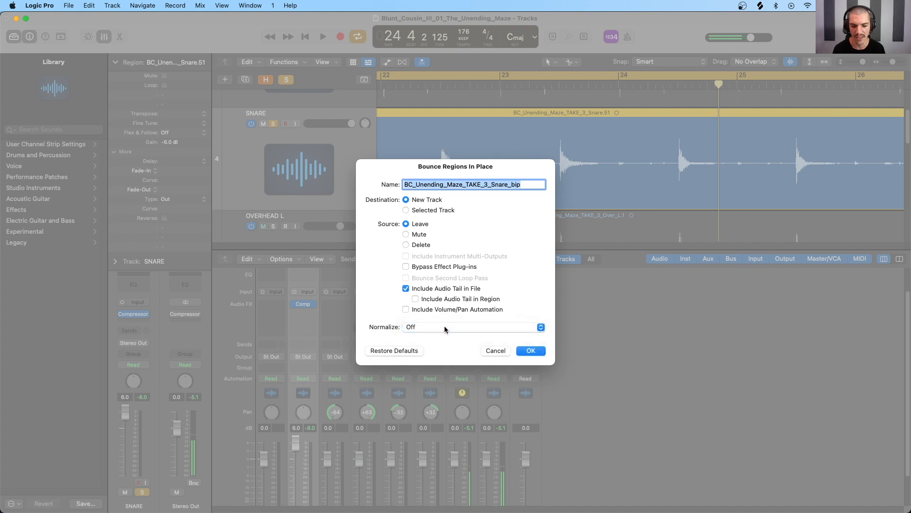
mouse_move(519, 344)
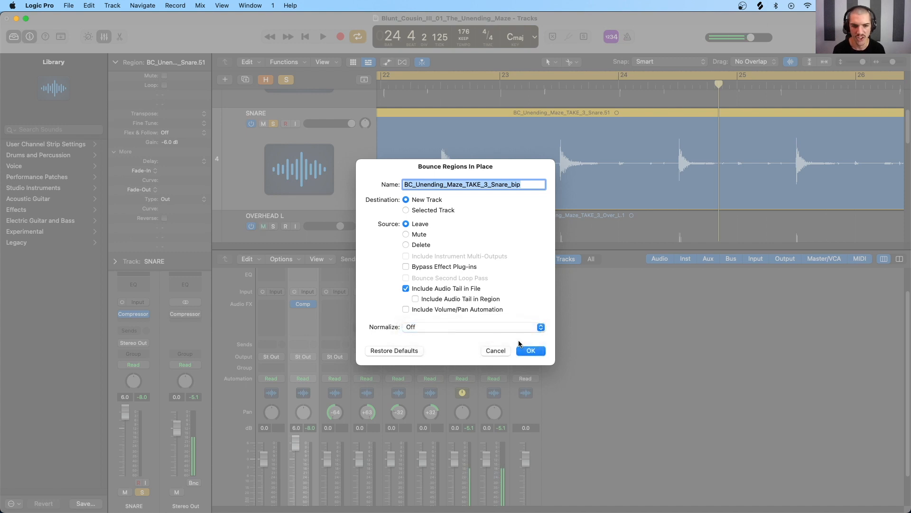
left_click(529, 351)
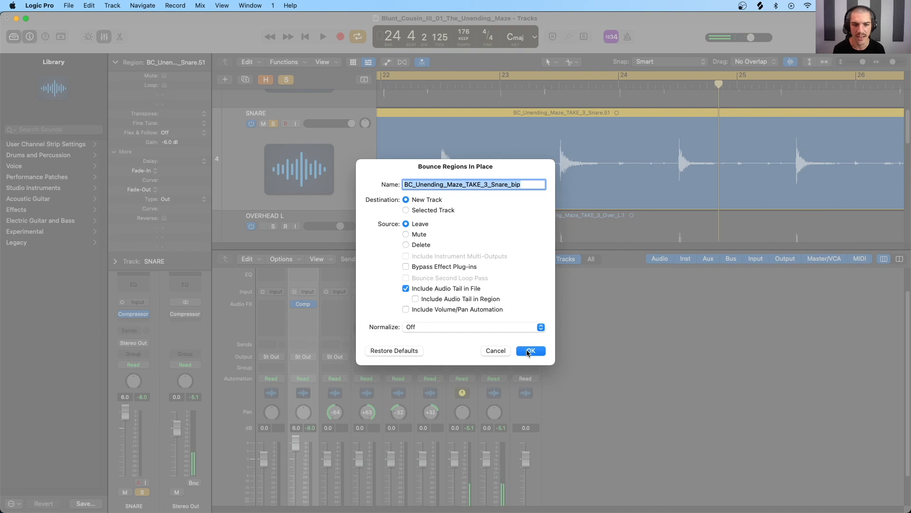
left_click(529, 351)
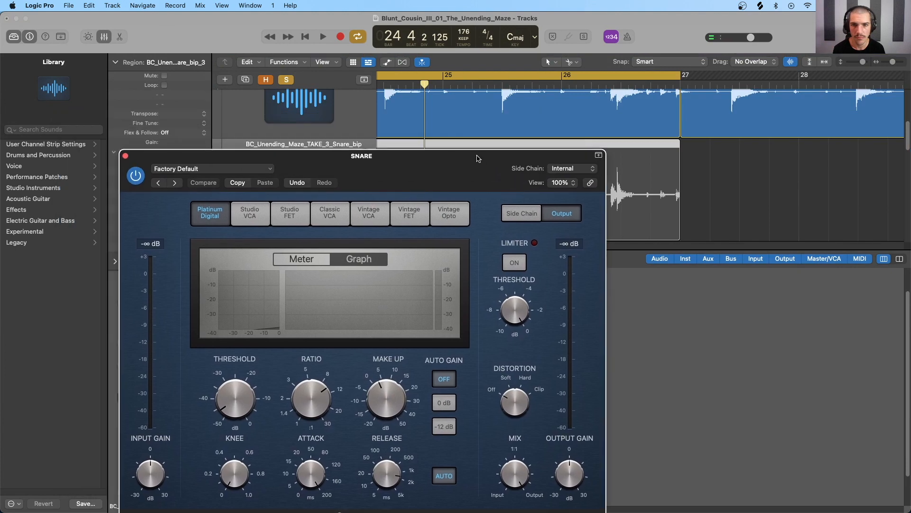
- Review the SNARE compressor's −46 dB threshold and zero knee, then close its window
left_click_drag(360, 156, 379, 111)
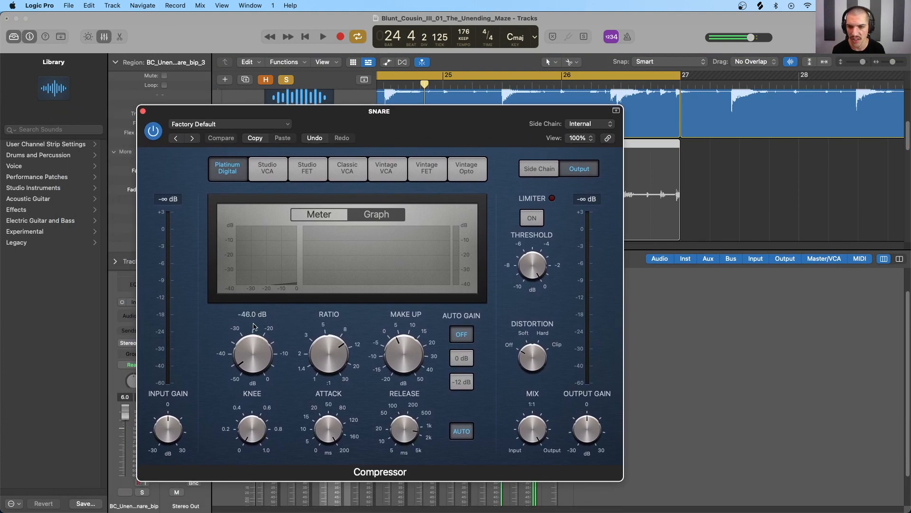
mouse_move(252, 359)
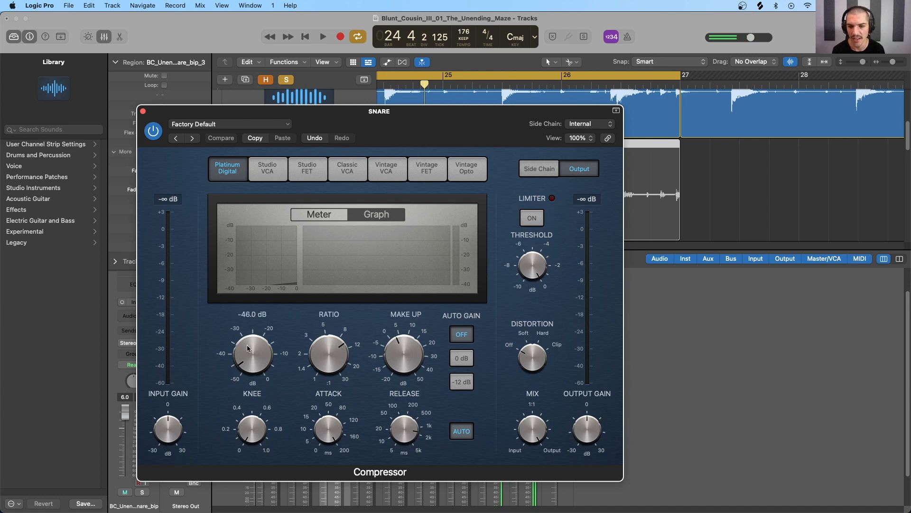
mouse_move(258, 359)
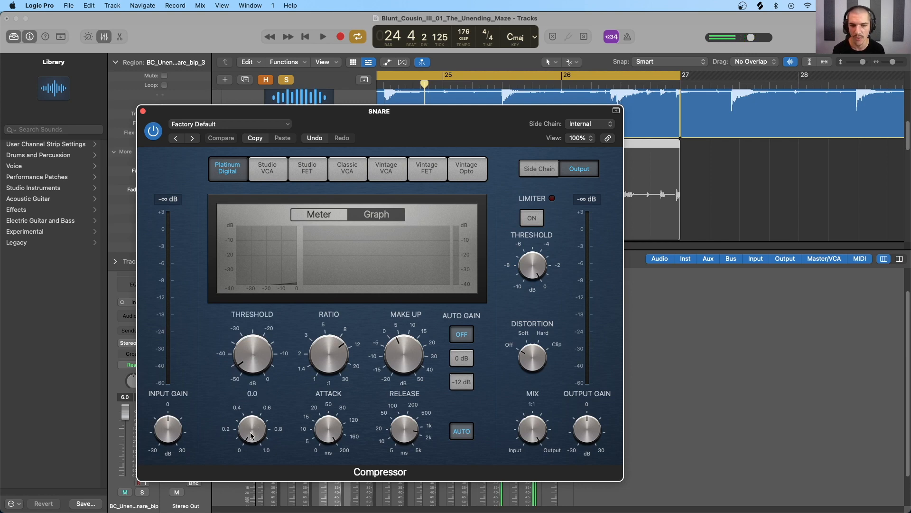
left_click(142, 111)
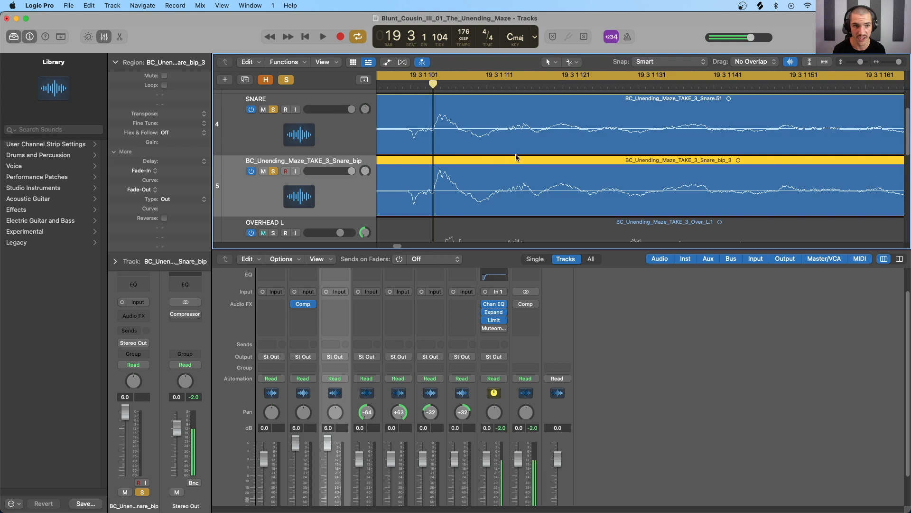
- Zoom horizontally into one snare hit so the SNARE and Snare_bip waveforms stack for comparison
left_click(263, 233)
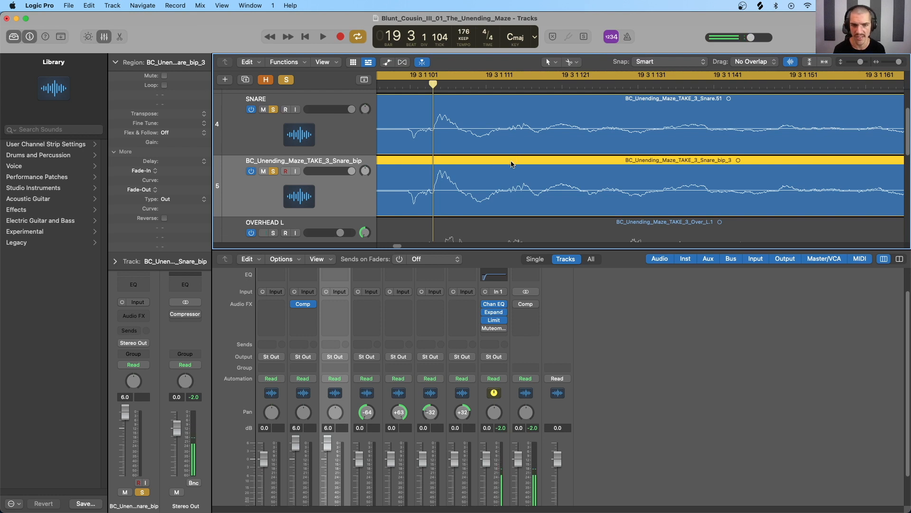
left_click(263, 233)
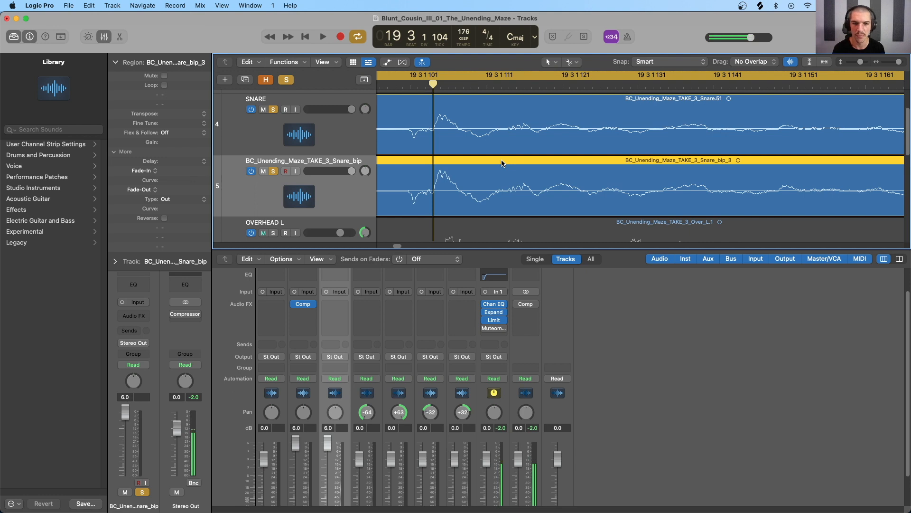
left_click(263, 233)
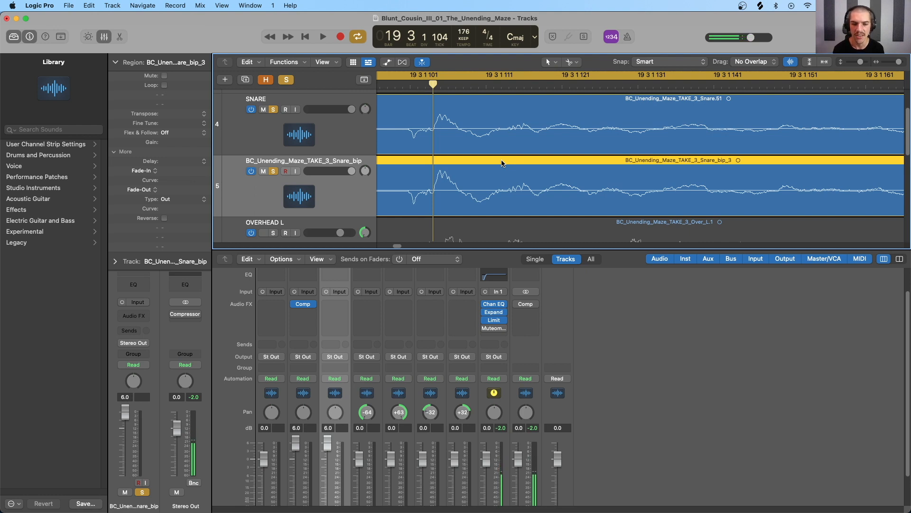
left_click(263, 232)
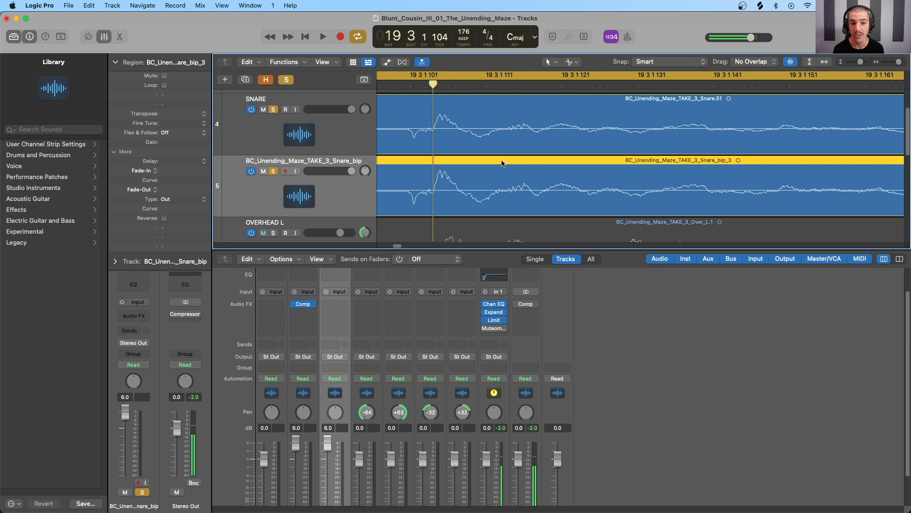
left_click(263, 232)
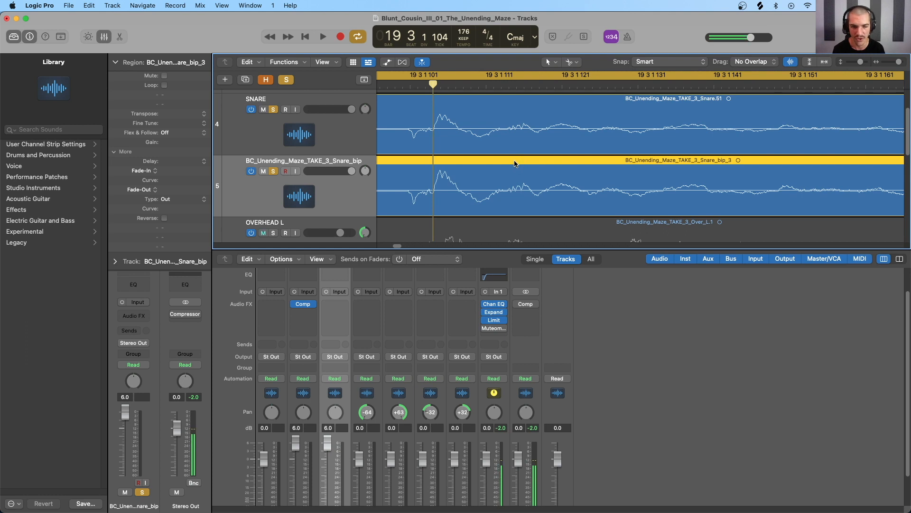
left_click(272, 233)
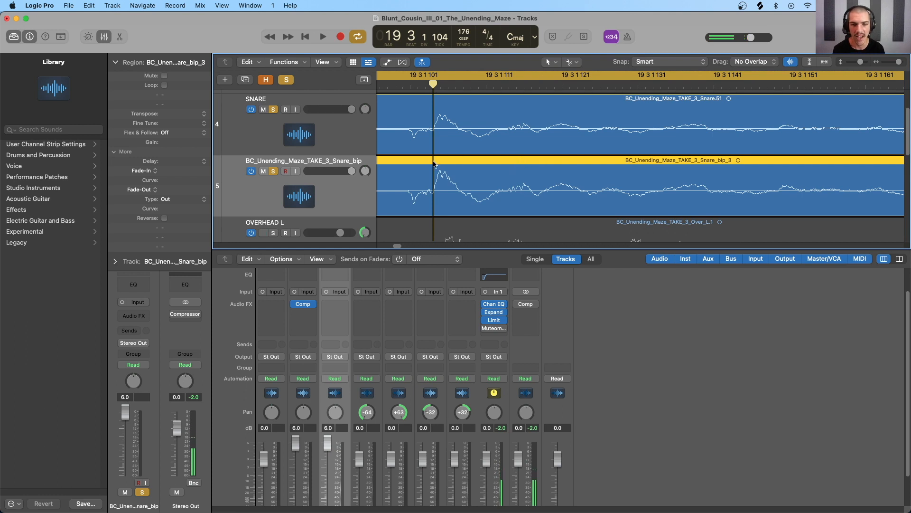
mouse_move(463, 185)
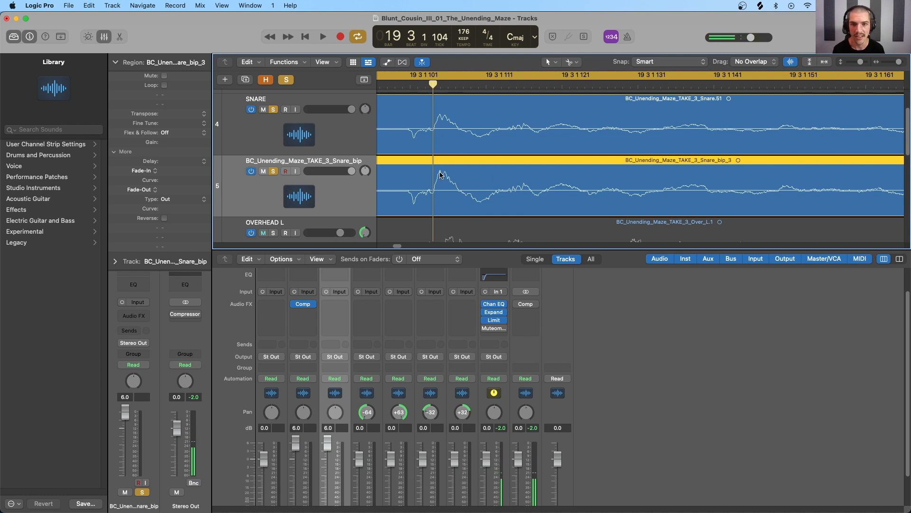
mouse_move(445, 136)
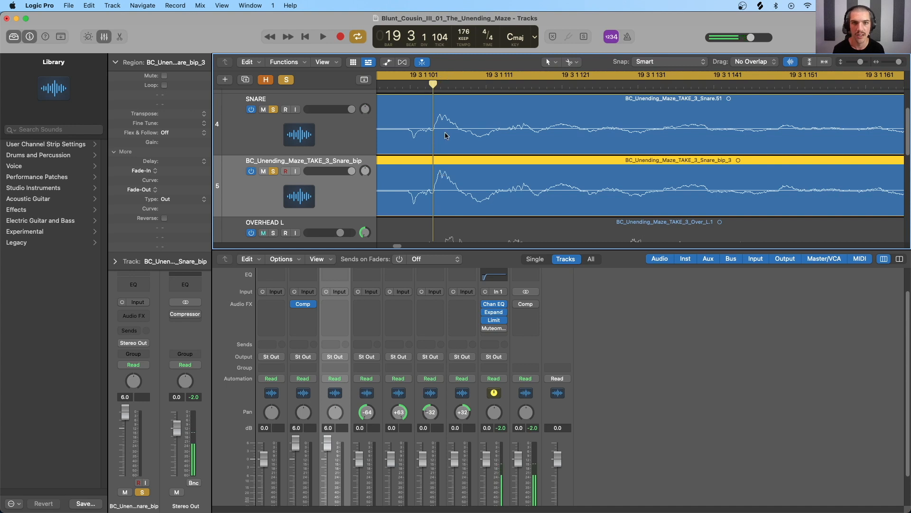
left_click(263, 233)
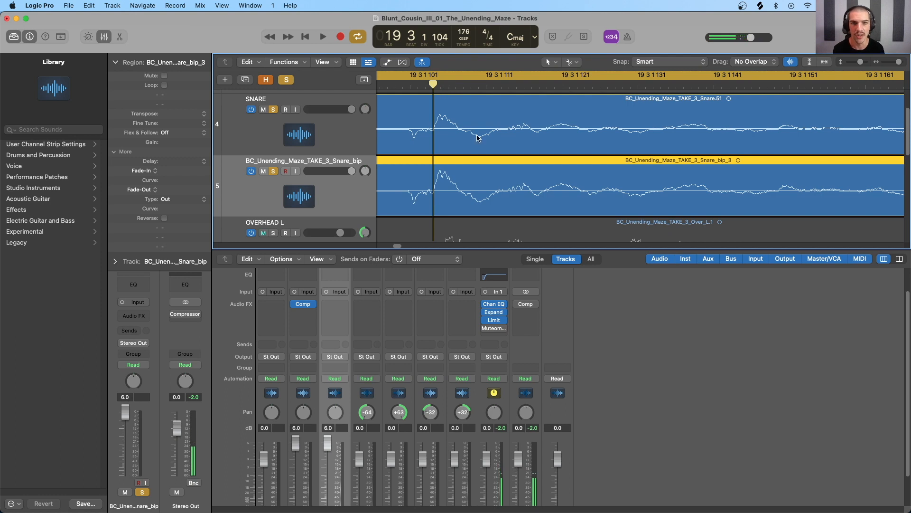
left_click(263, 232)
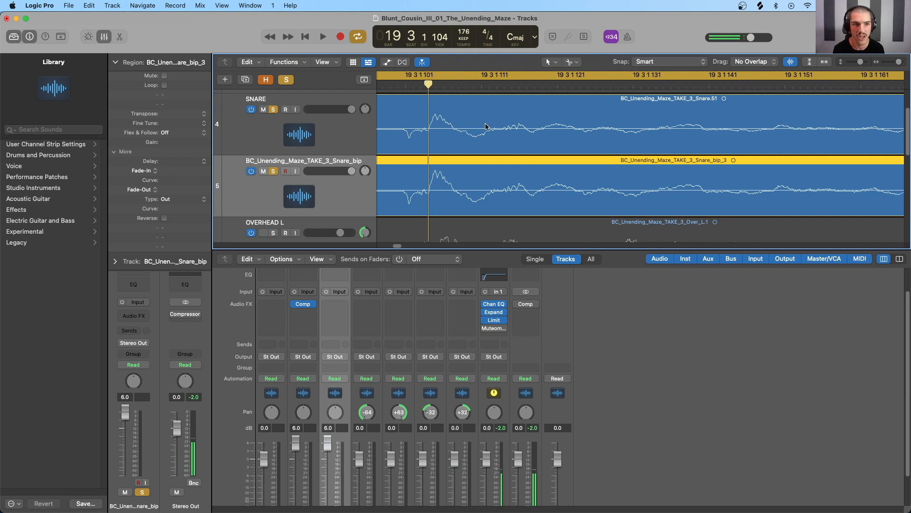
- Scroll along to the snare hit's decay and place the playhead in the tail
scroll("right", 3)
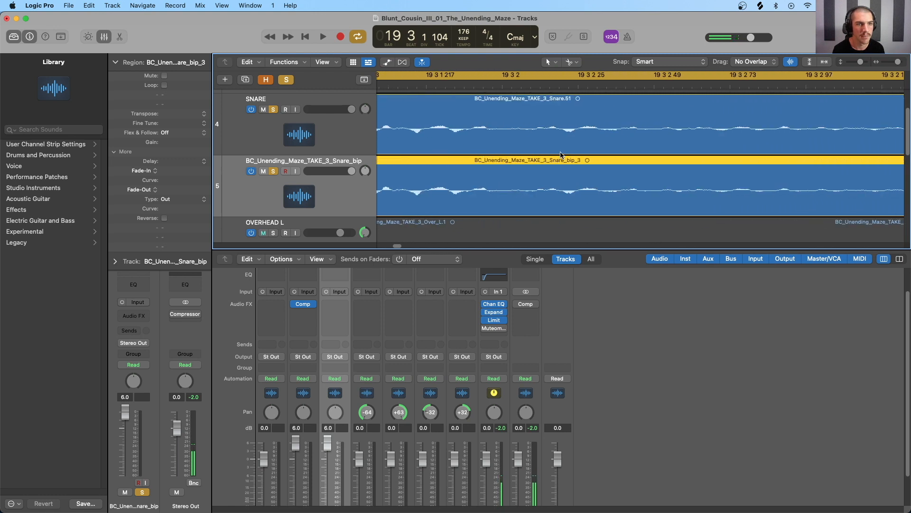
scroll("right", 3)
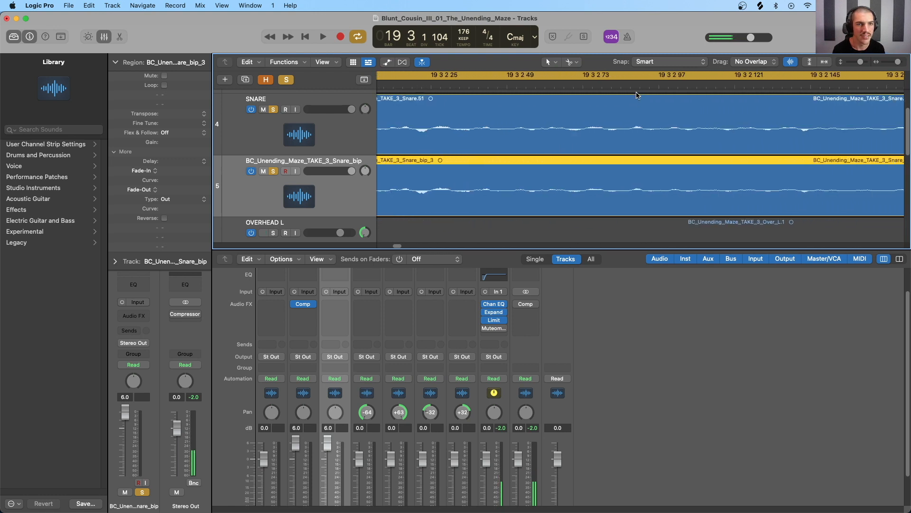
left_click(636, 74)
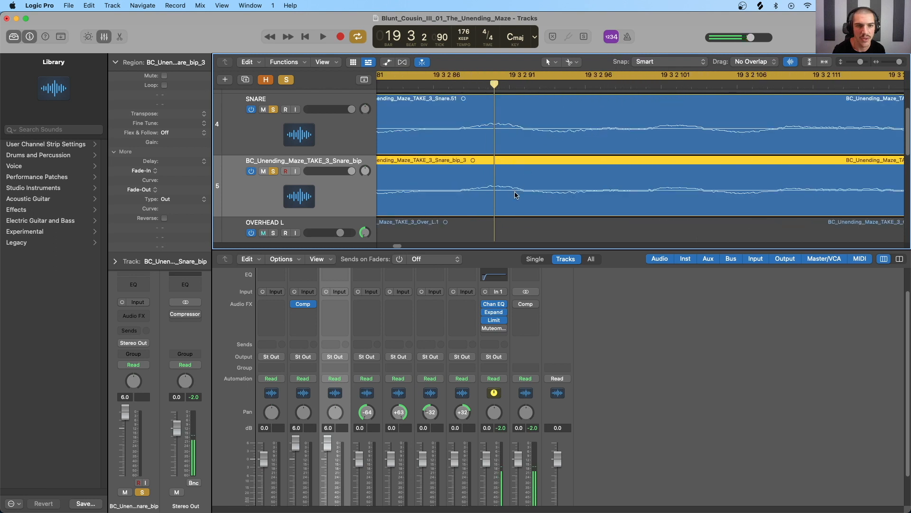
mouse_move(605, 193)
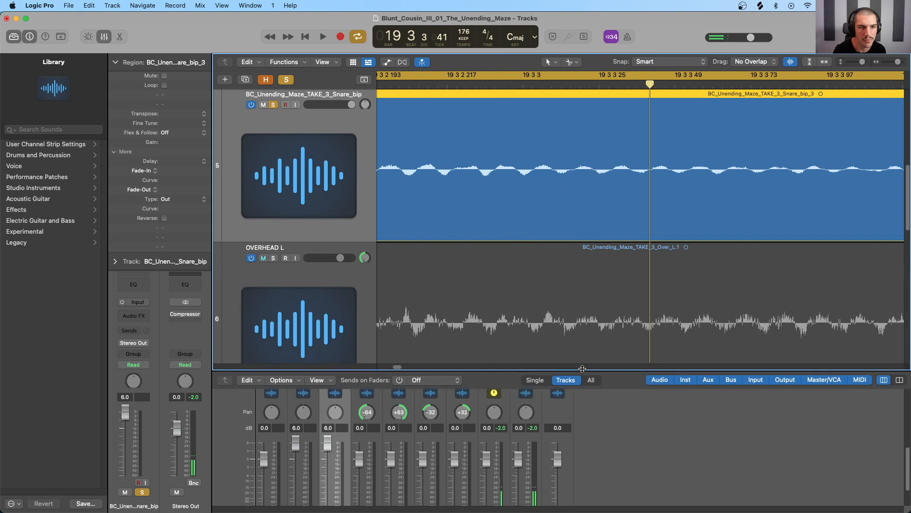
- Zoom into the snare hit's attack on SNARE and Snare_bip to show the bounced peak taller
scroll("down", 3)
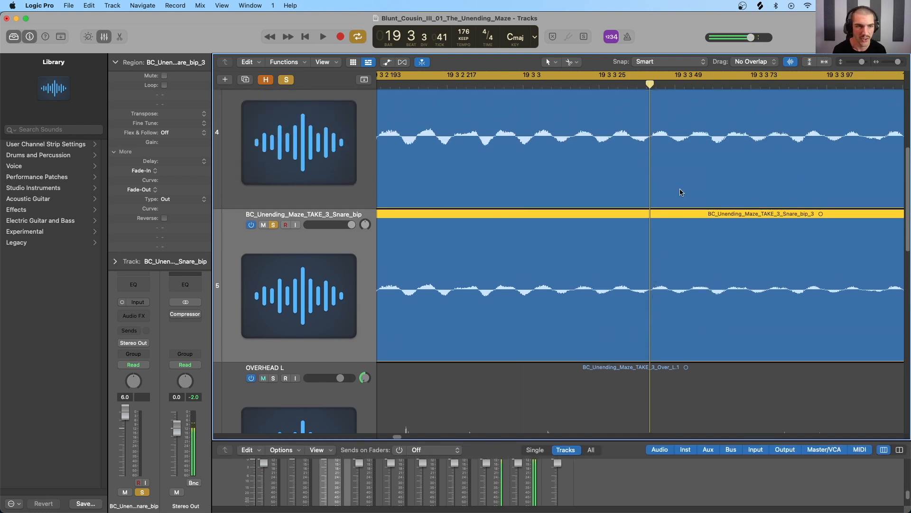
left_click(262, 378)
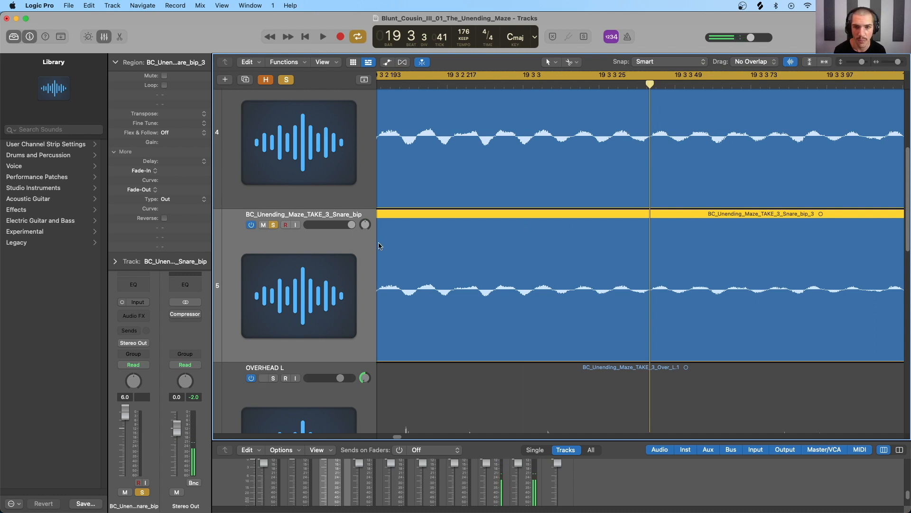
left_click(263, 378)
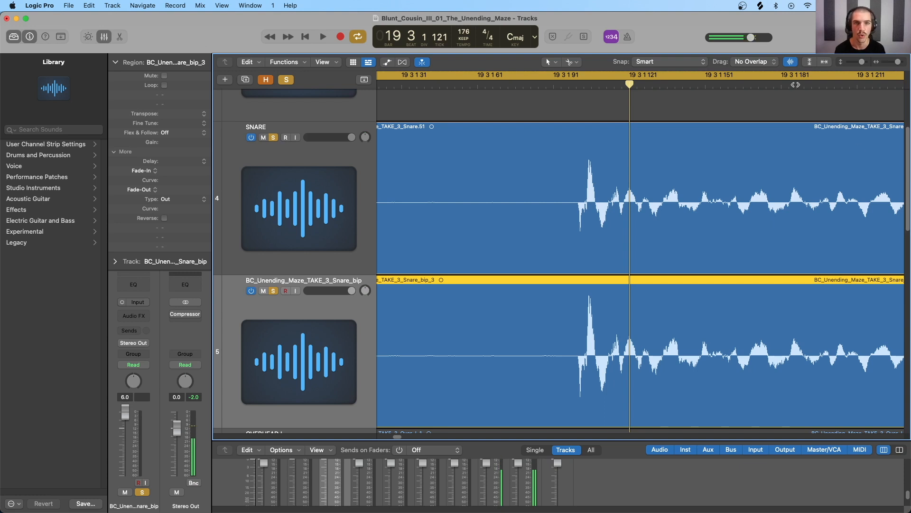
mouse_move(735, 229)
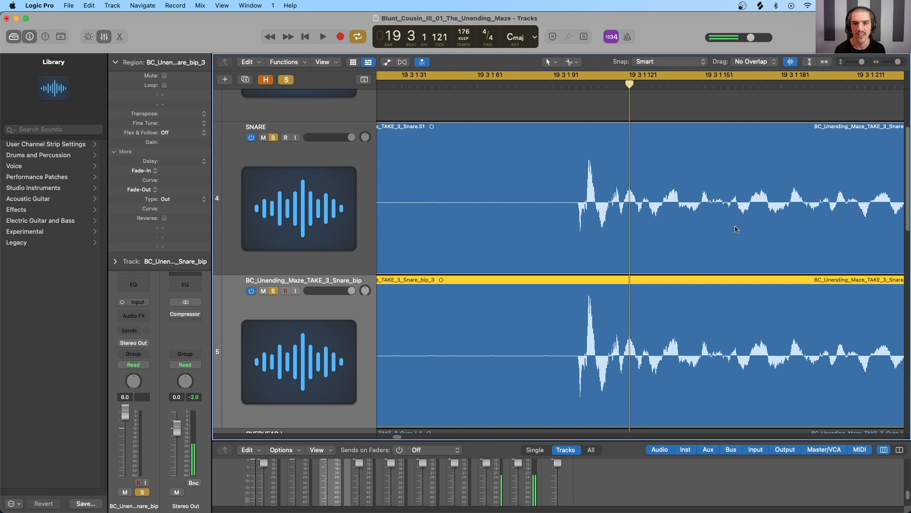
mouse_move(698, 226)
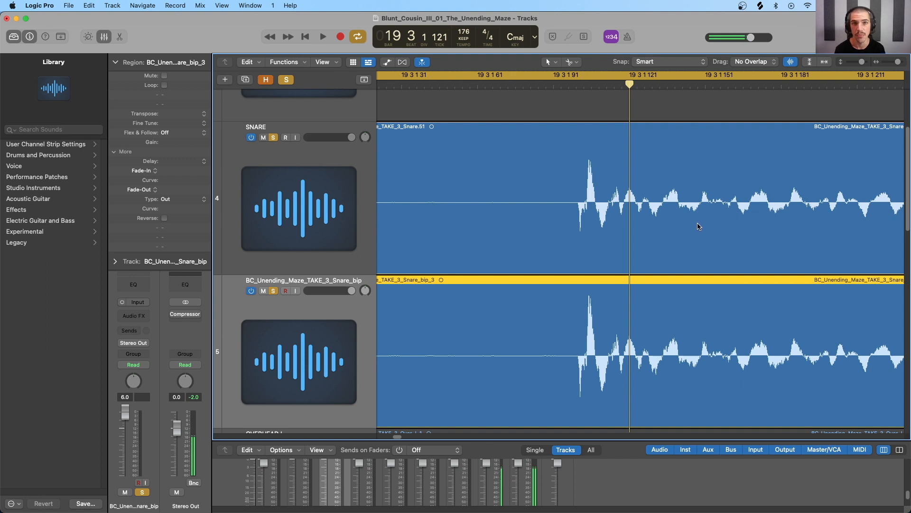
mouse_move(600, 141)
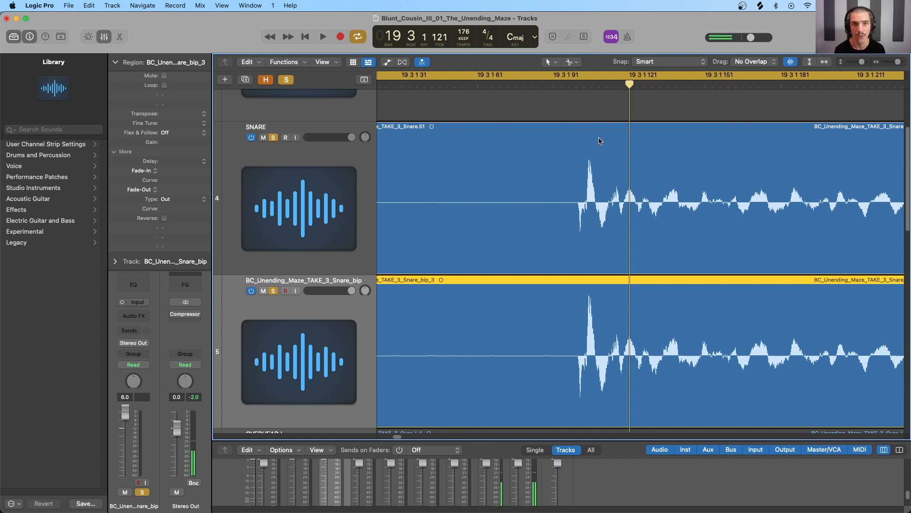